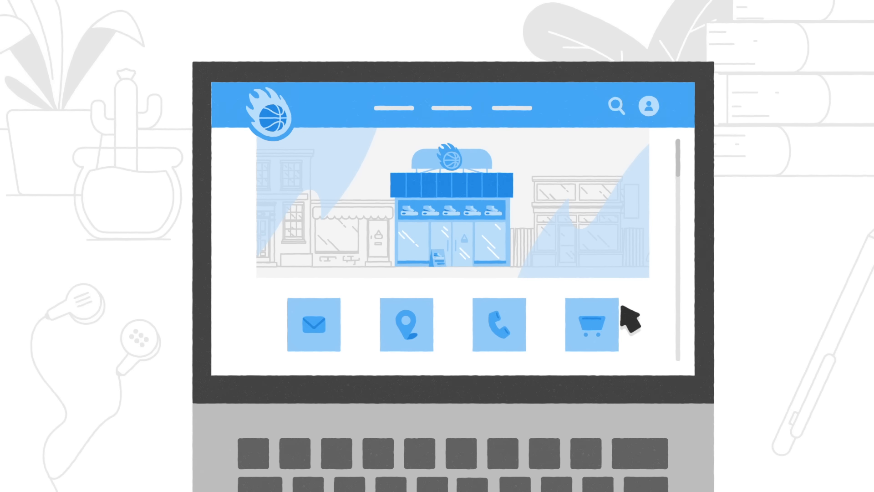
mouse_move(662, 226)
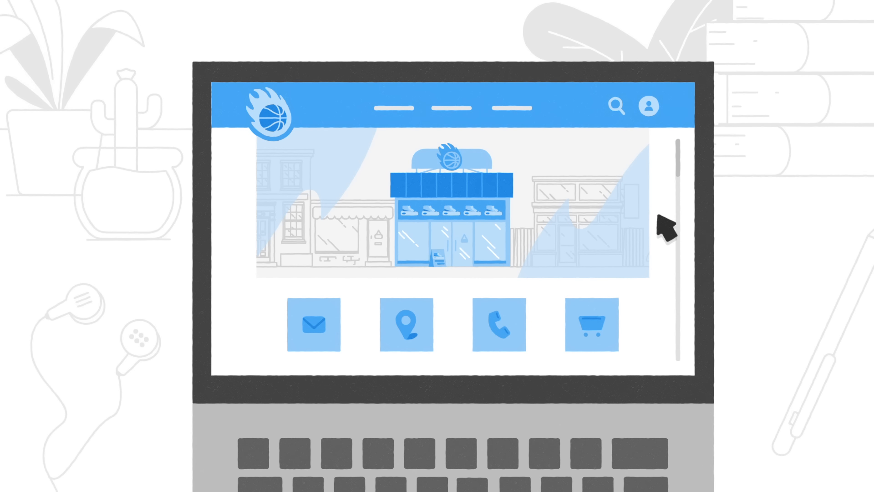